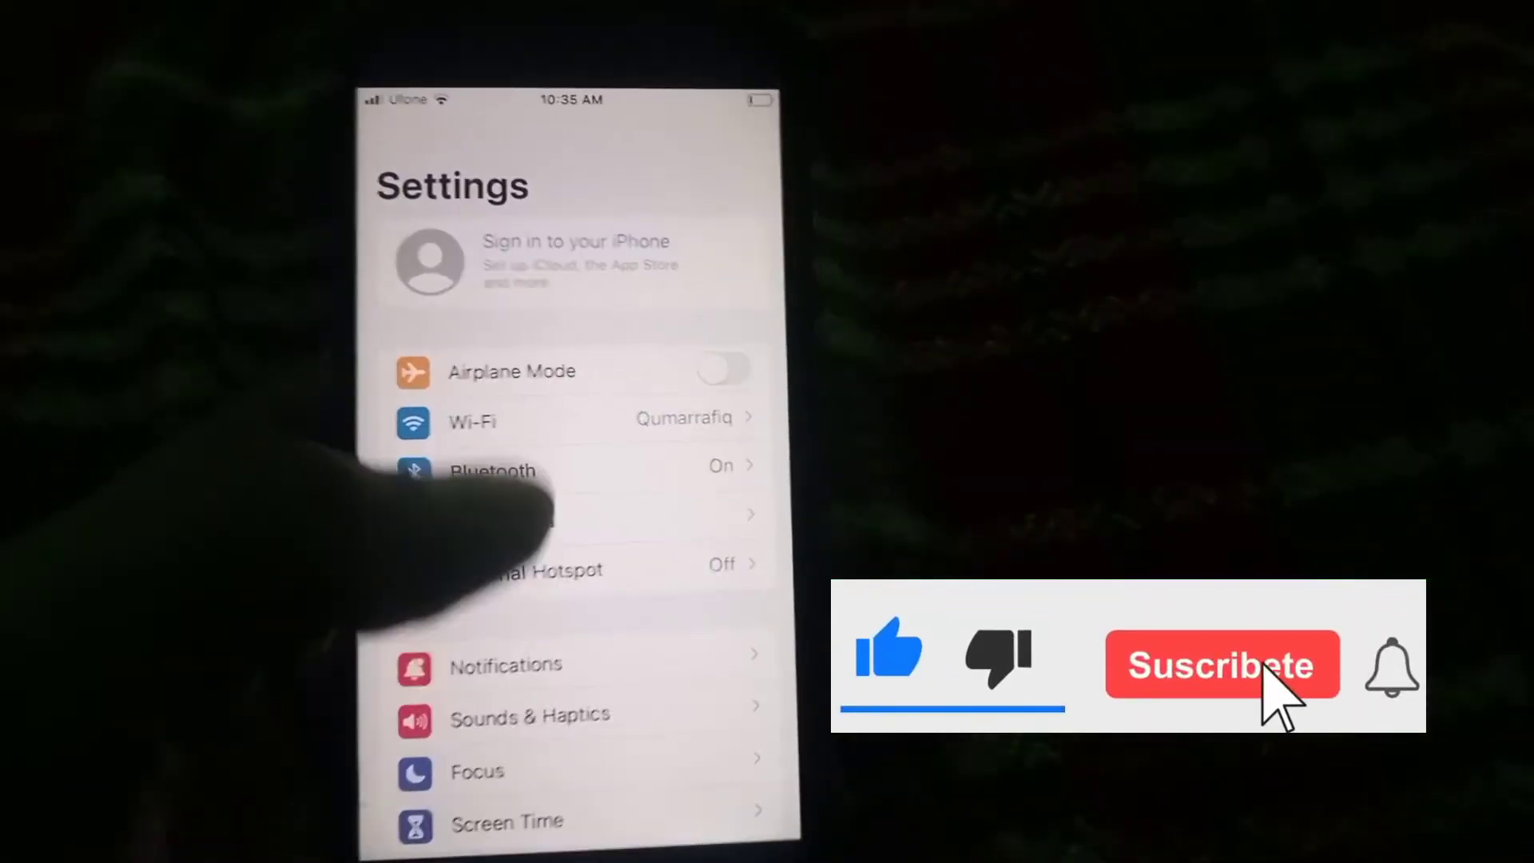
# Step: Begin signing in to the iPhone from the Apple ID sign-in sheet
pyautogui.click(1221, 664)
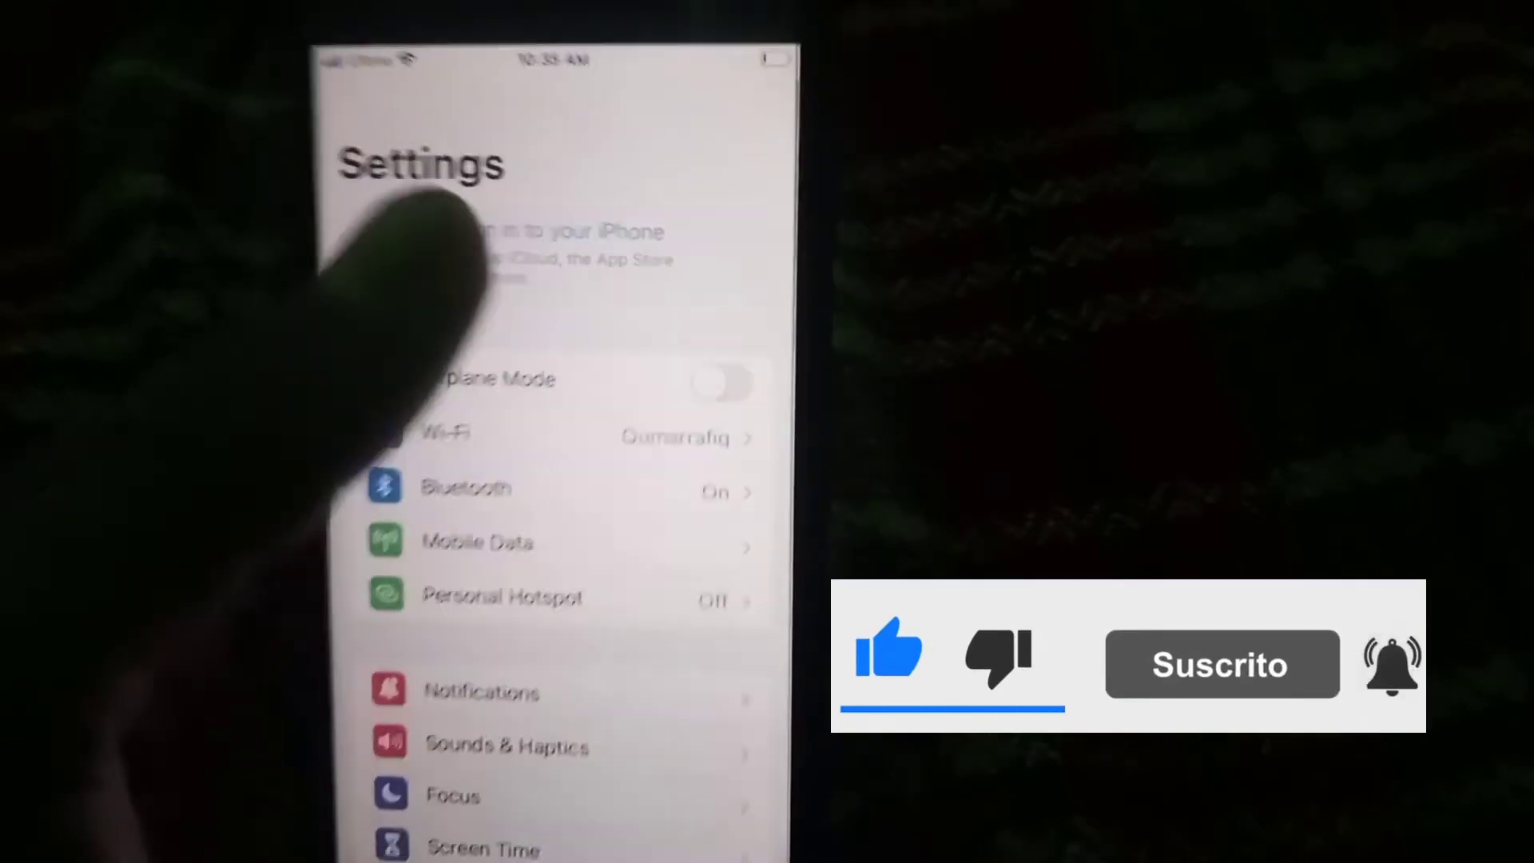
pyautogui.click(548, 244)
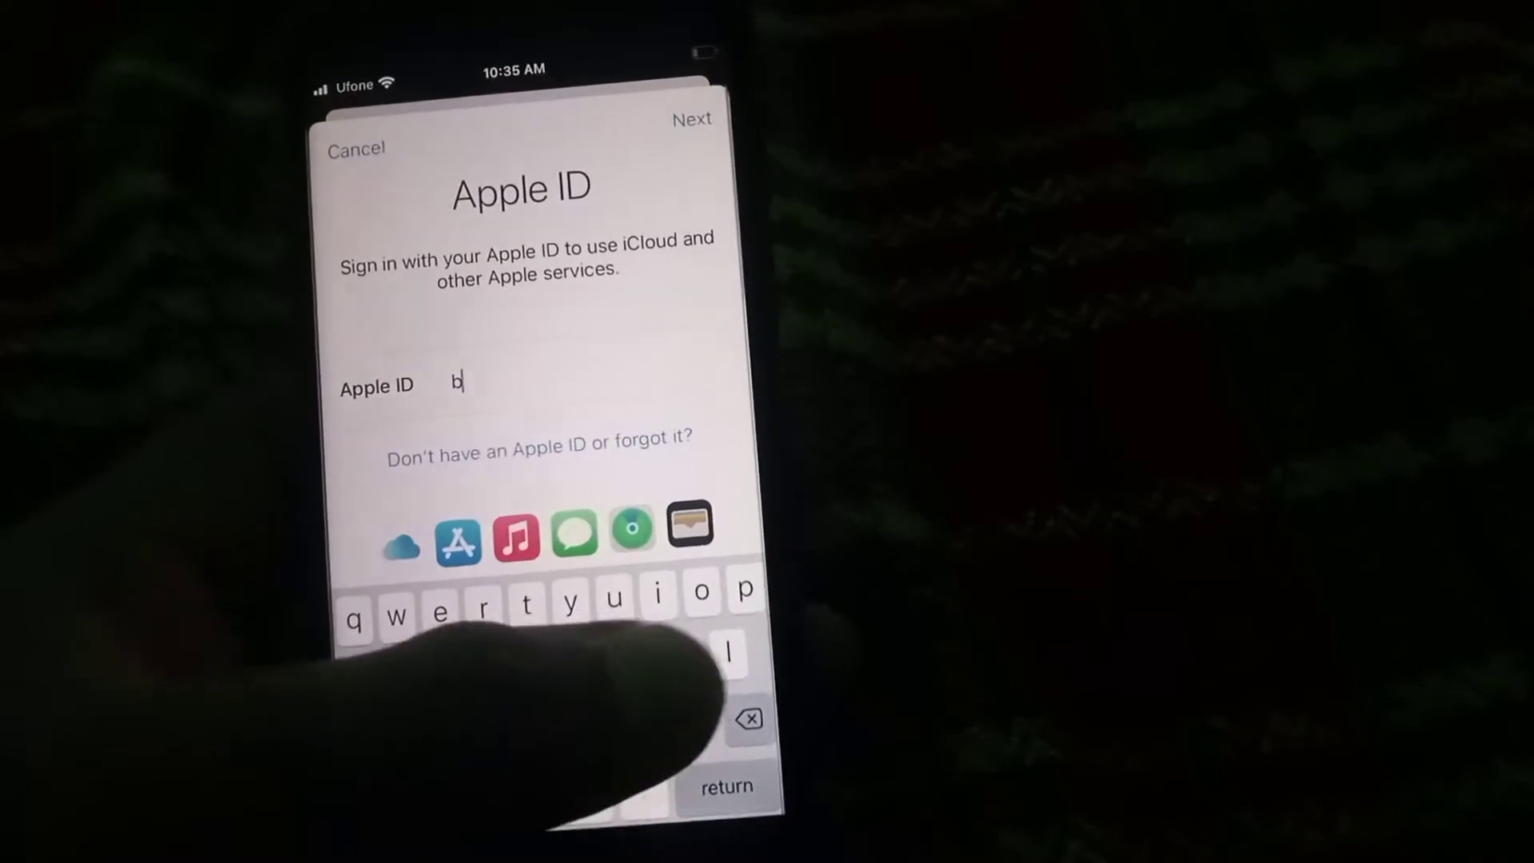
pyautogui.write('lo')
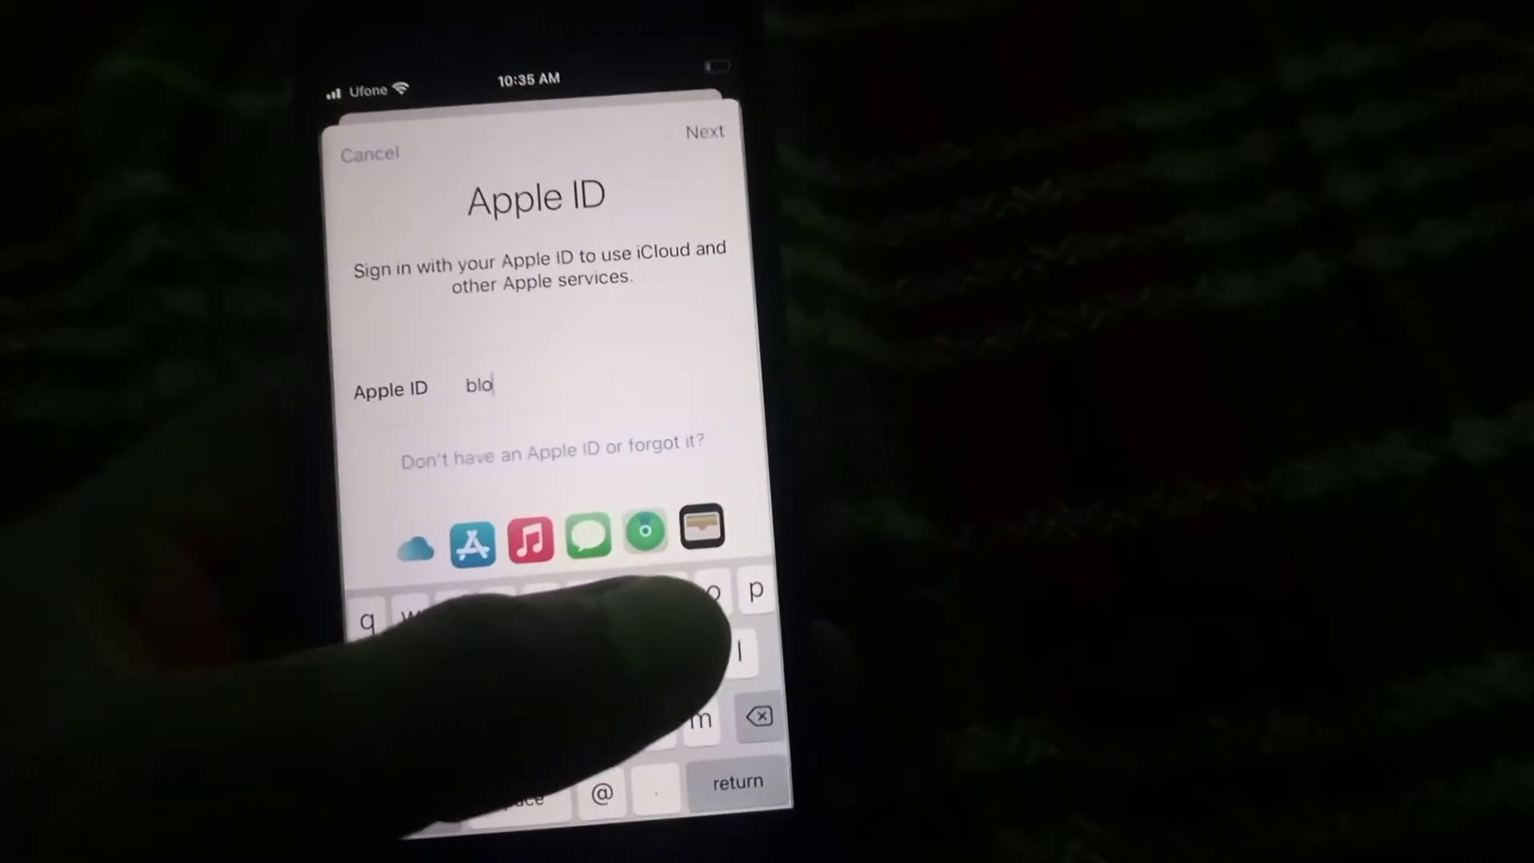
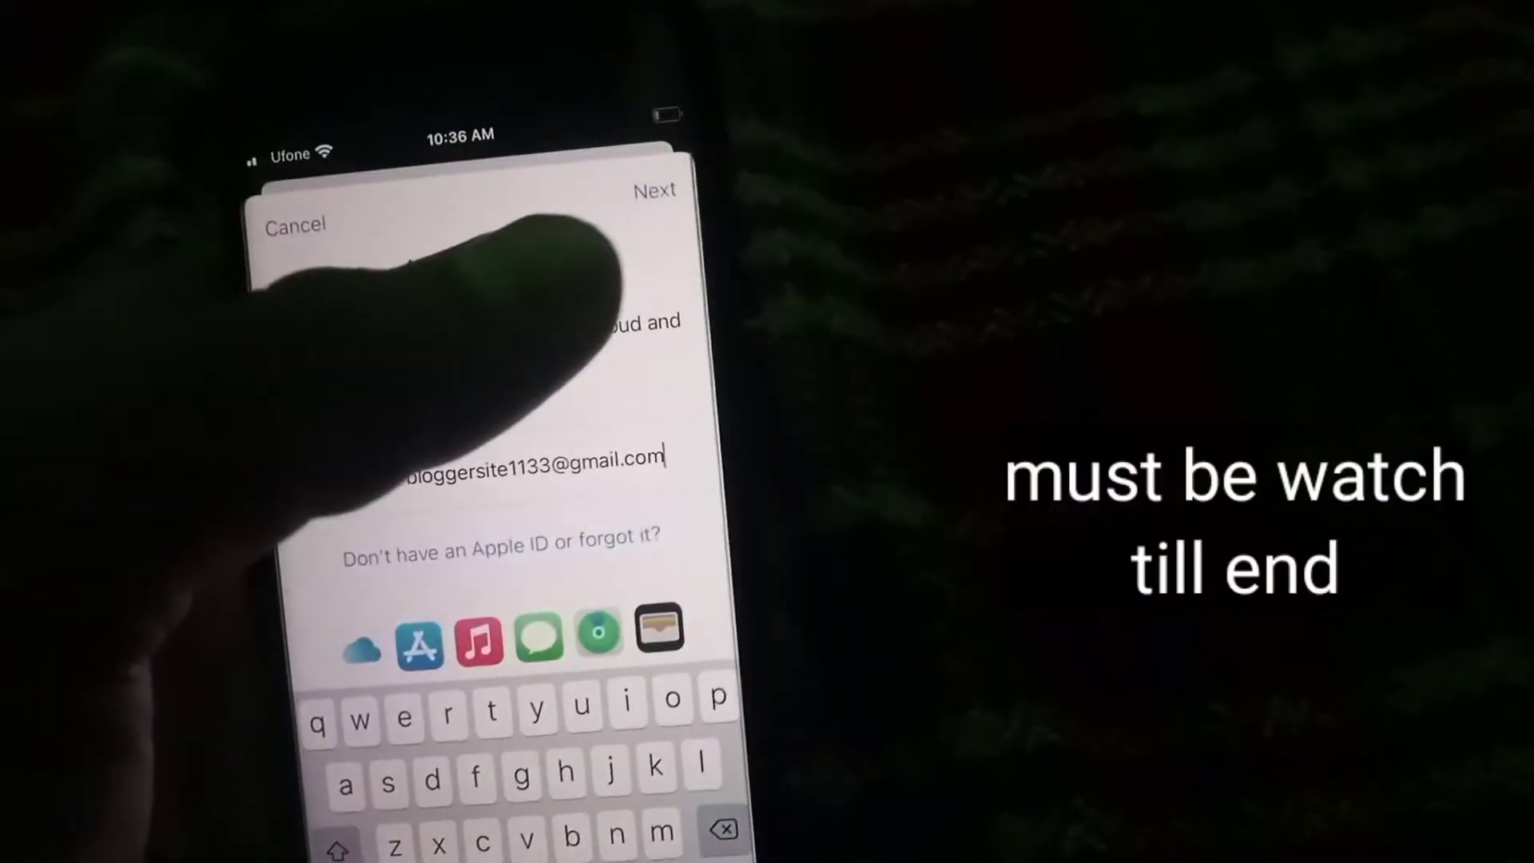
pyautogui.click(654, 191)
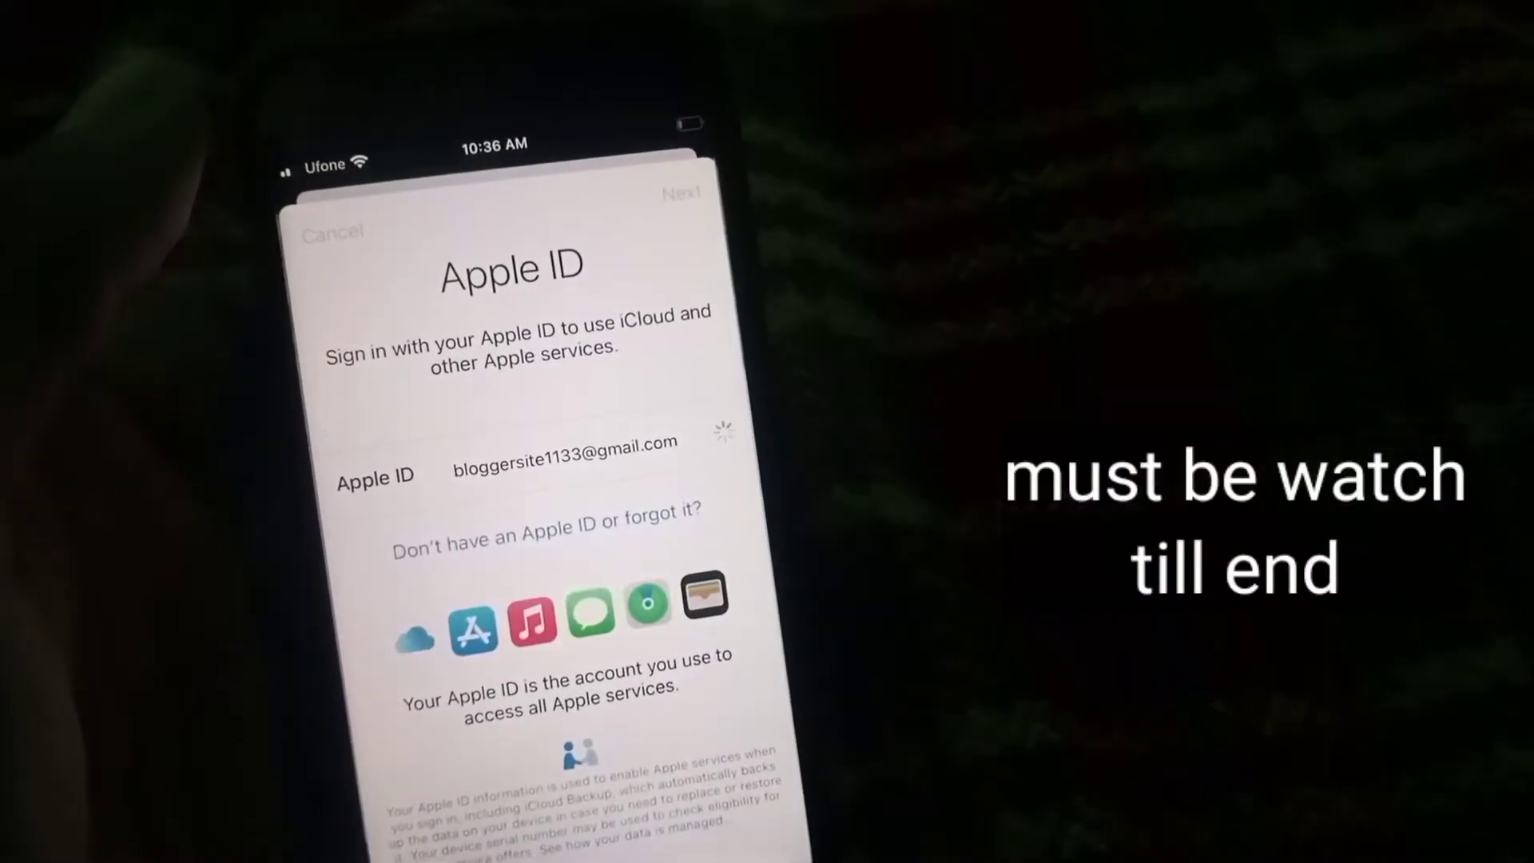
pyautogui.click(565, 411)
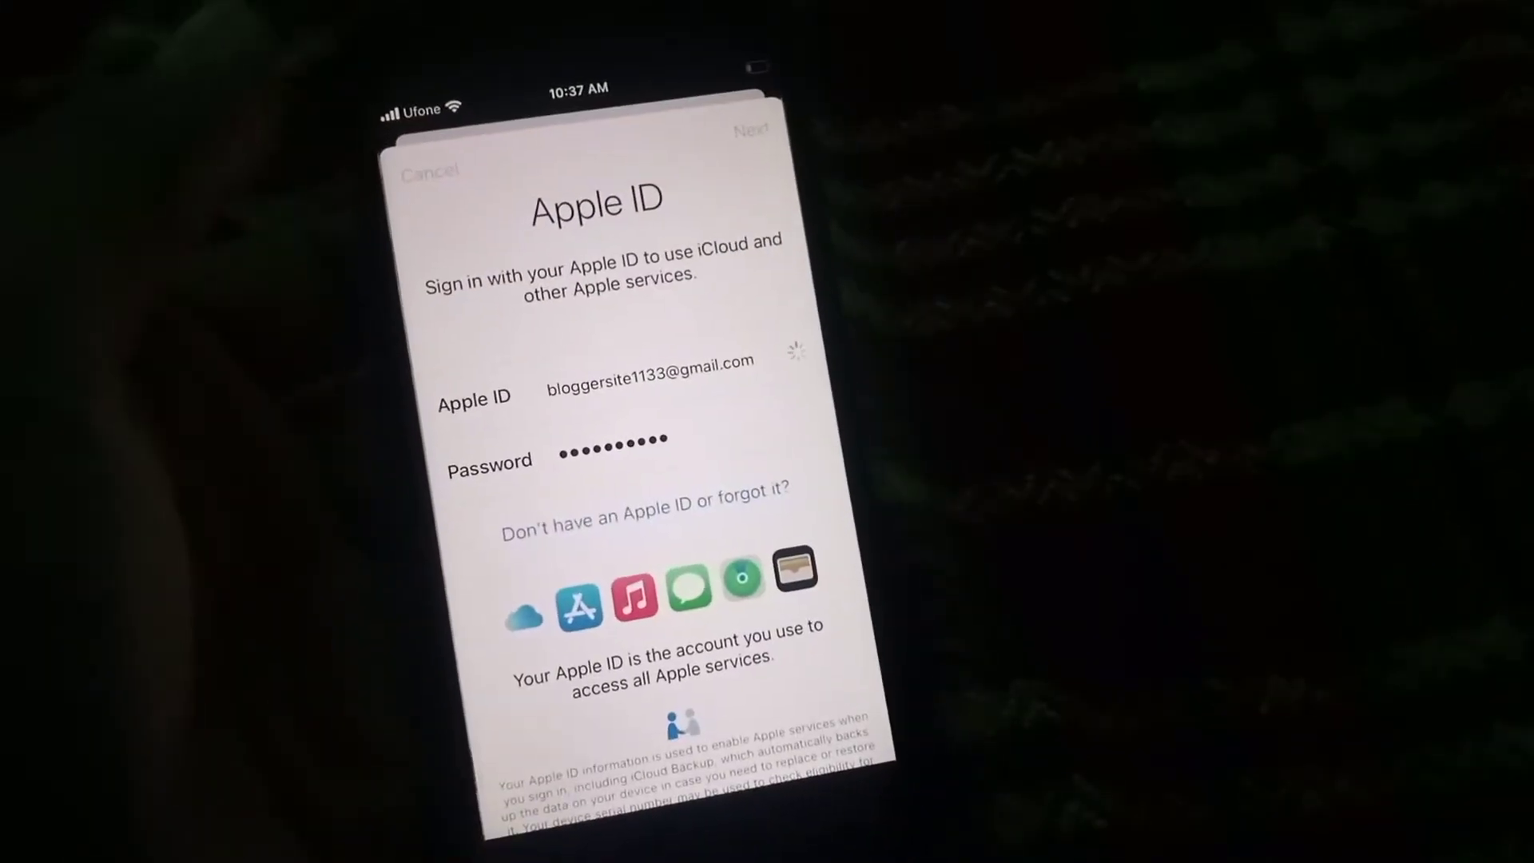
# Step: Sign in with the password and report not receiving the two-factor verification code
pyautogui.click(751, 128)
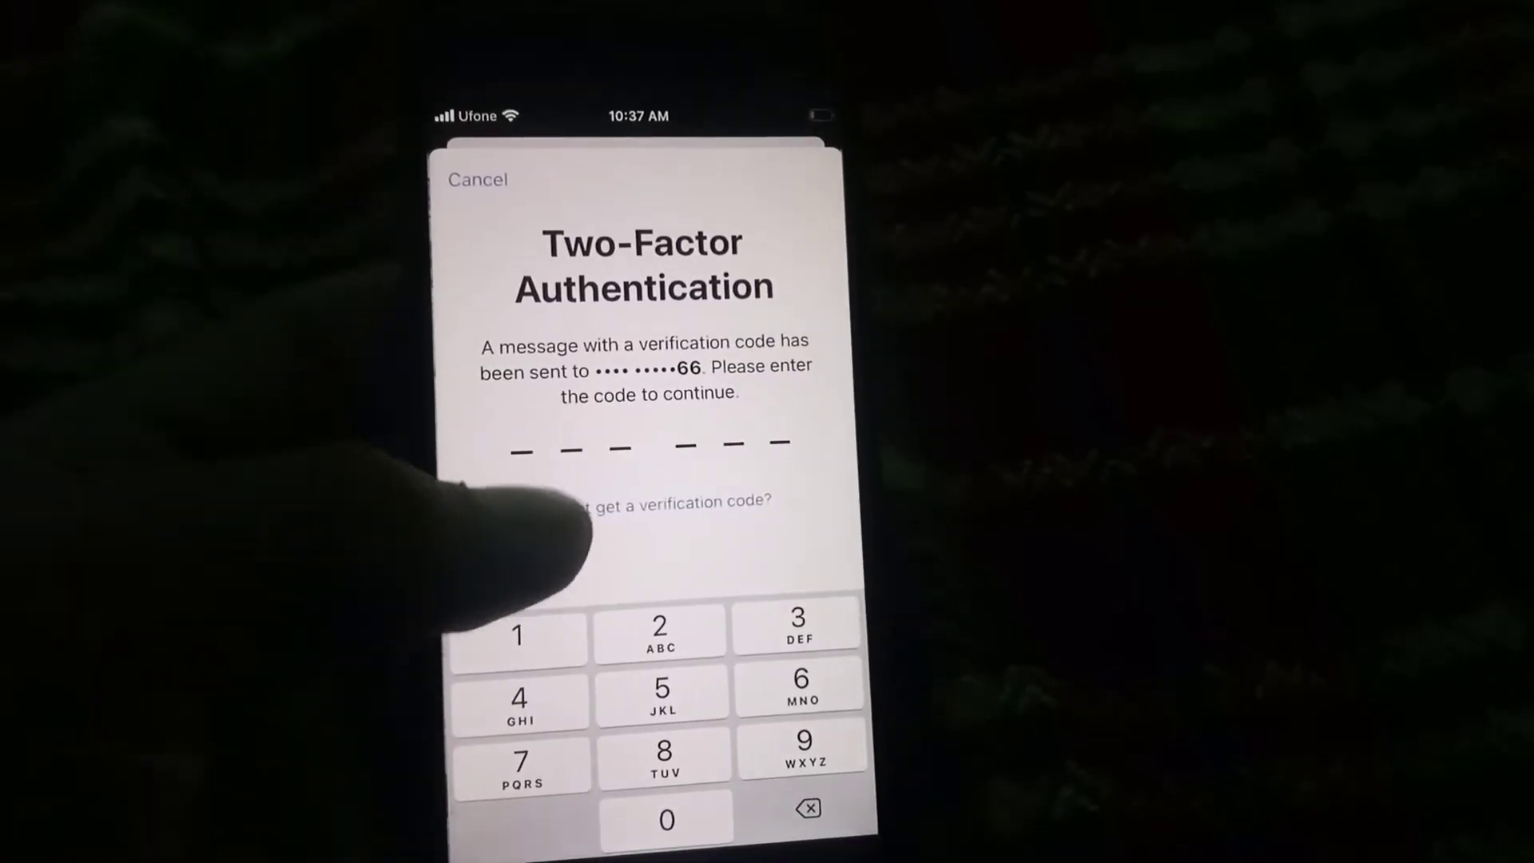
pyautogui.click(664, 502)
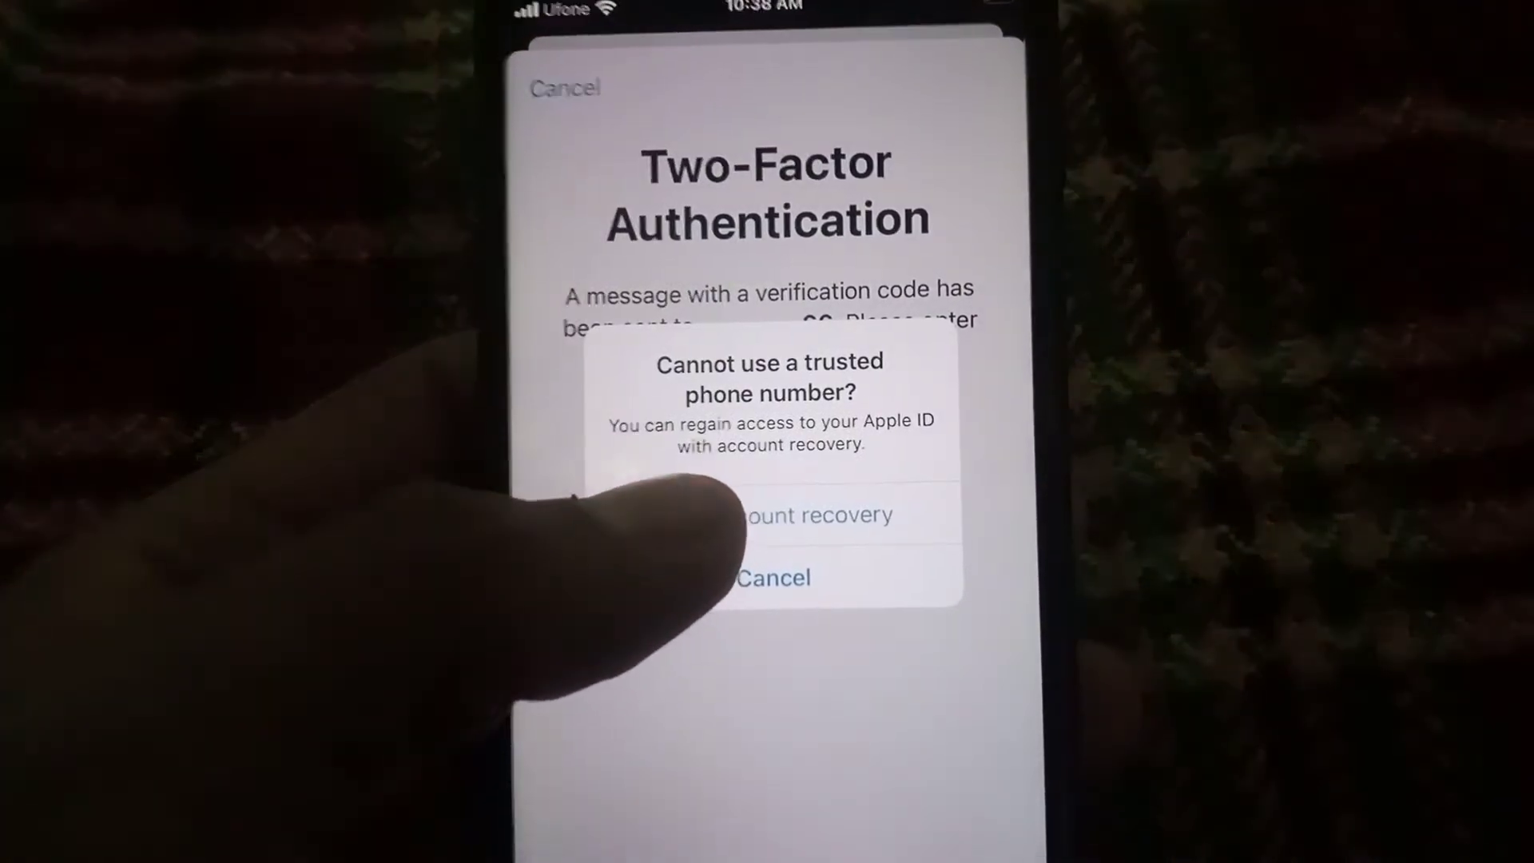
# Step: Start account recovery from the alert, reaching the 'Cannot use your phone number?' screen
pyautogui.click(768, 576)
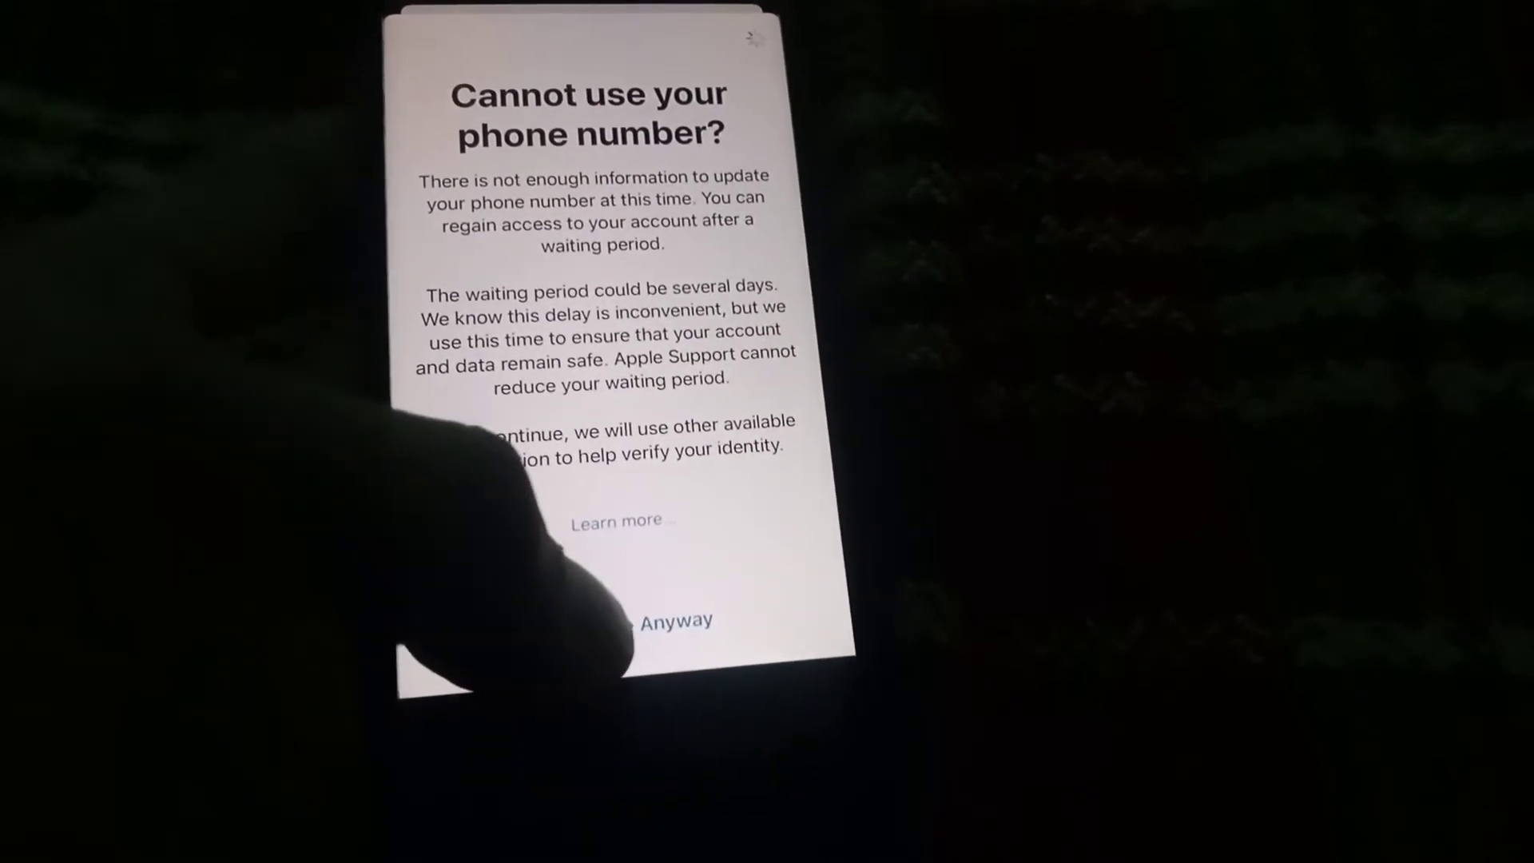
# Step: Continue recovery despite the multi-day waiting period to reach Verify email
pyautogui.click(675, 619)
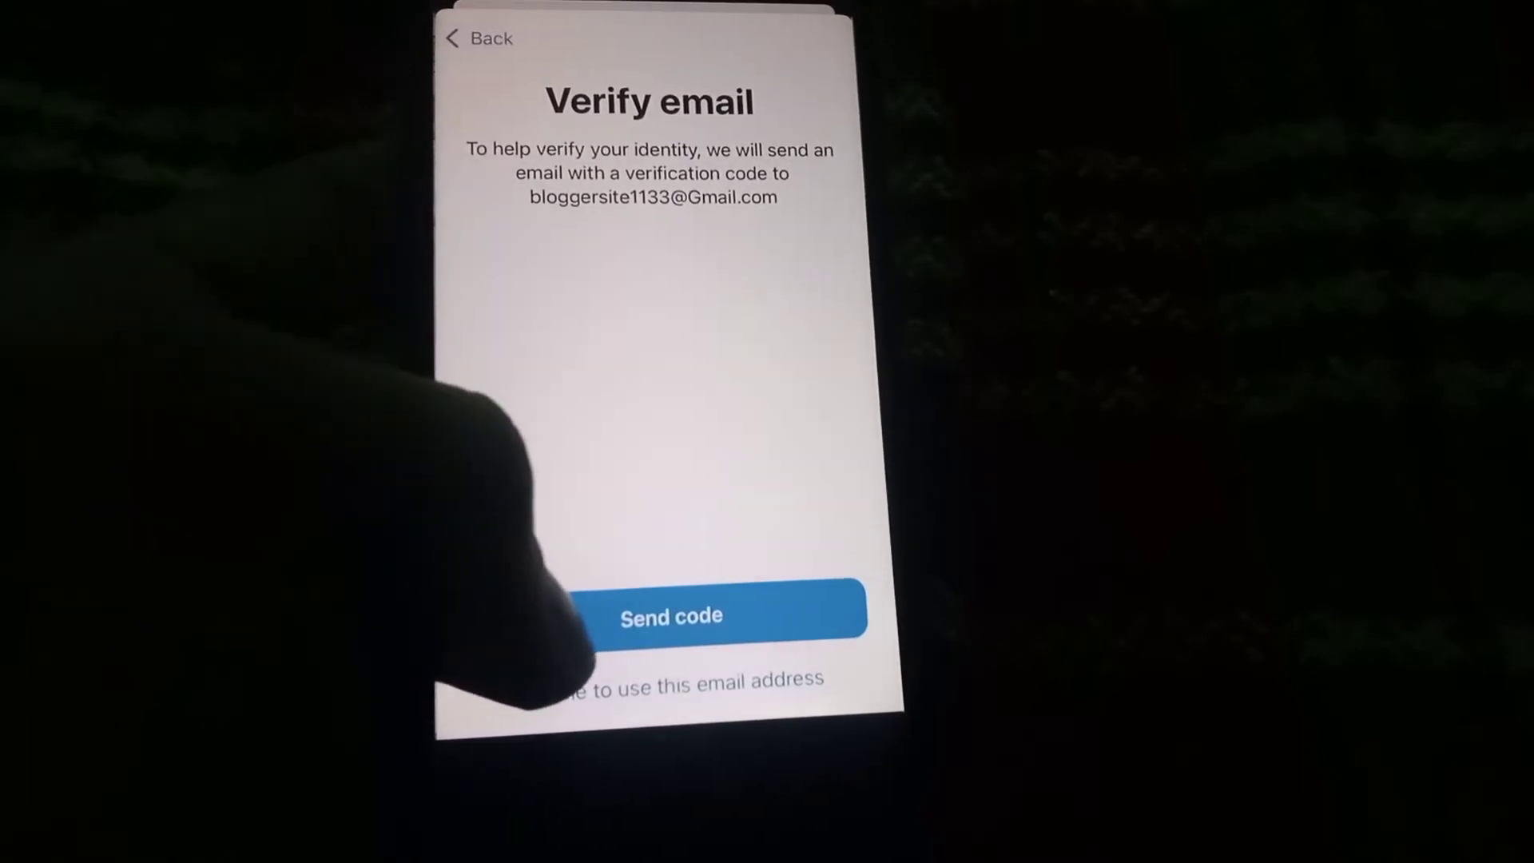
# Step: Send the email verification code, then request a code at the phone number to reach Verify number
pyautogui.click(670, 616)
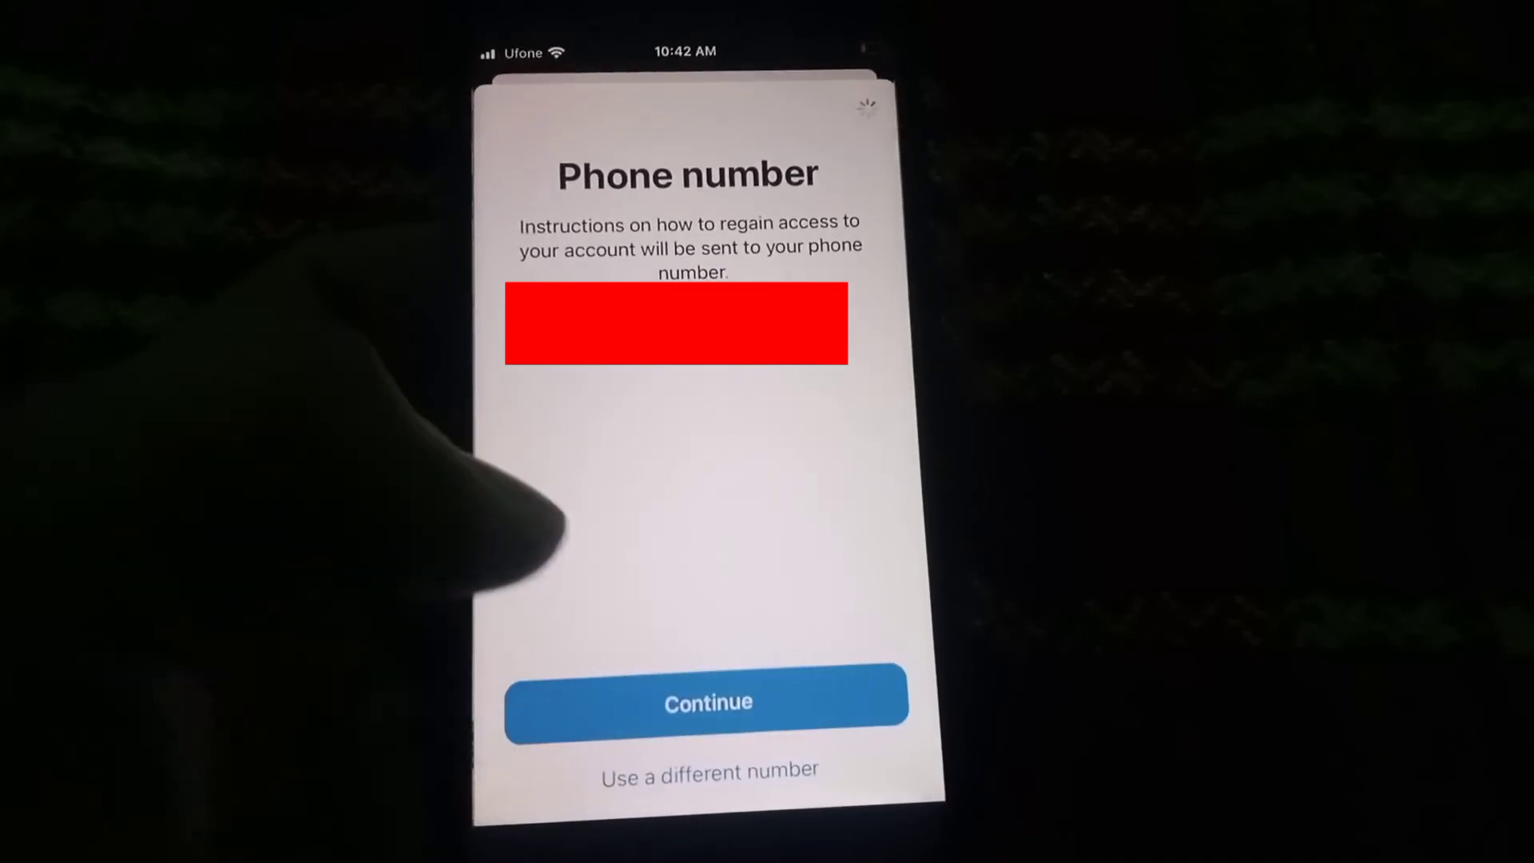
pyautogui.click(706, 702)
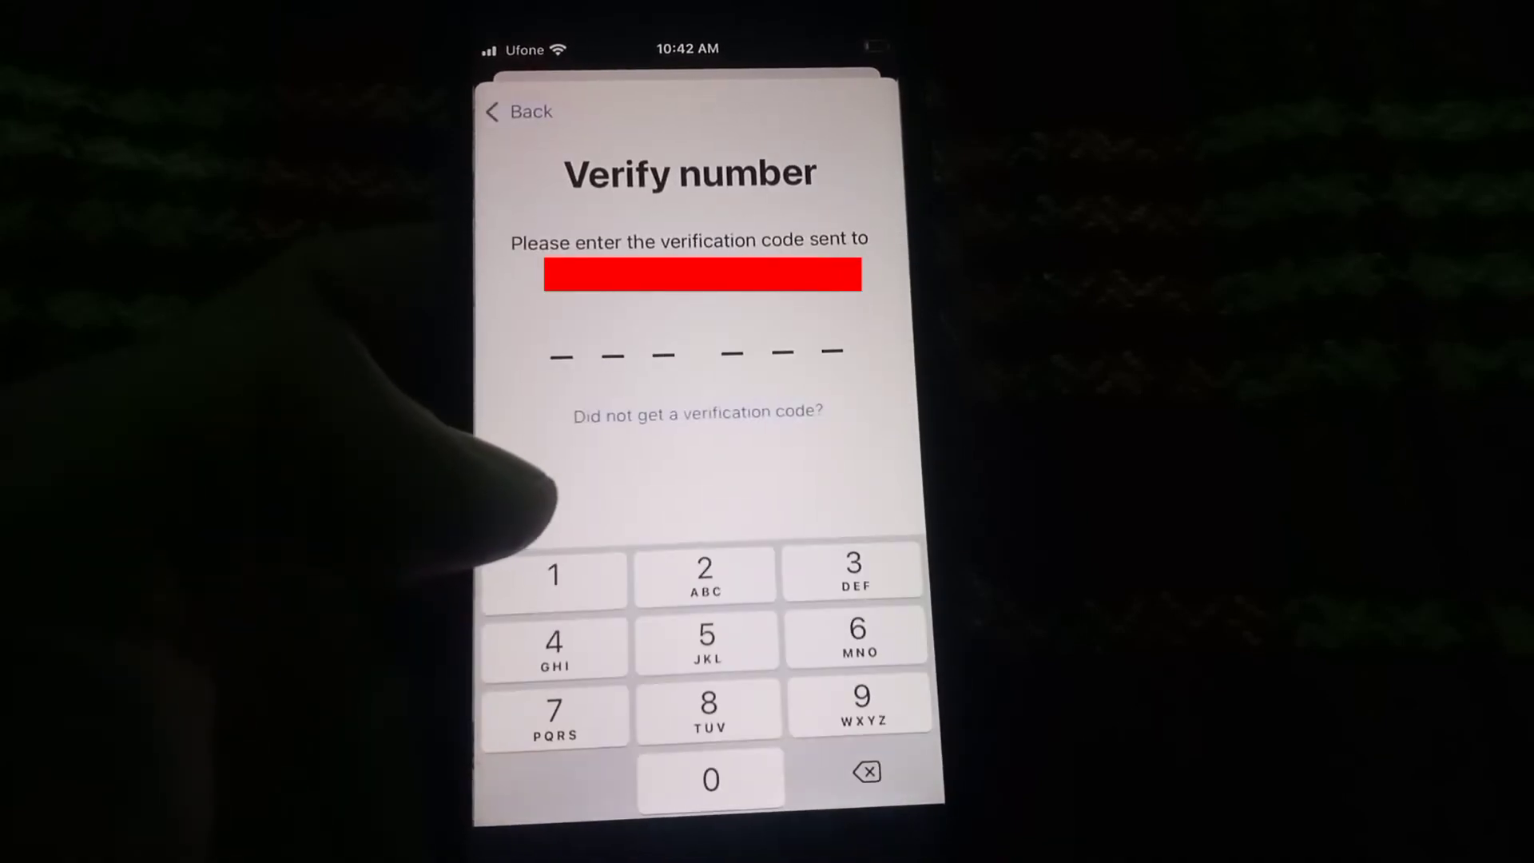